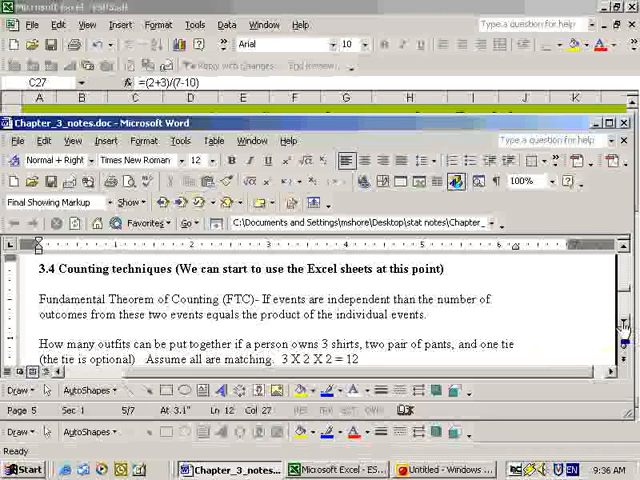
# Step: Scroll the ESP3 workbook to bring the Binomial sheet's inputs, probability and distribution graph into view
pyautogui.scroll(-3)
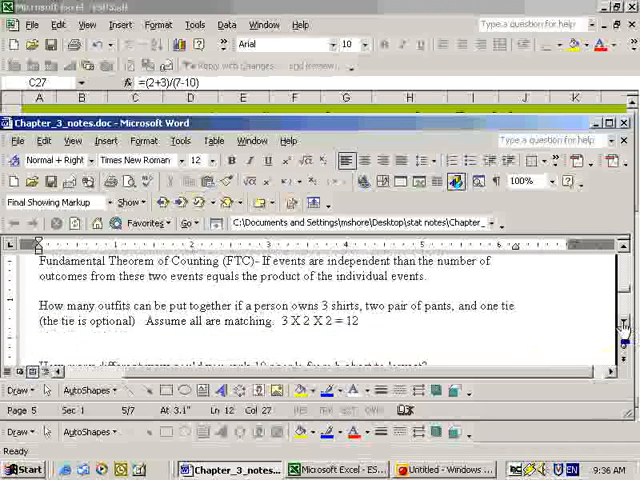
pyautogui.scroll(-3)
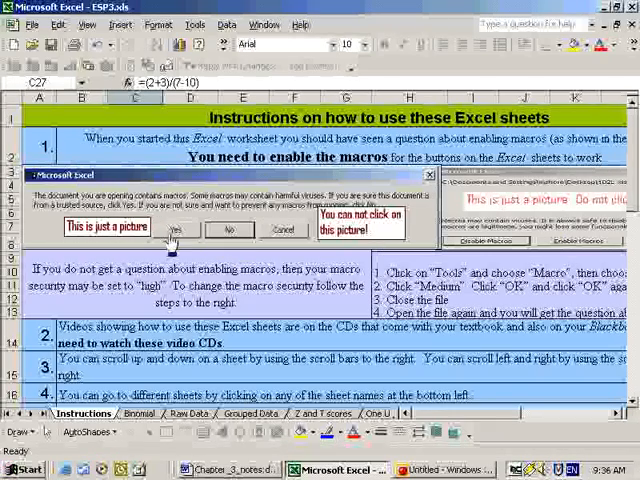
pyautogui.moveTo(550, 258)
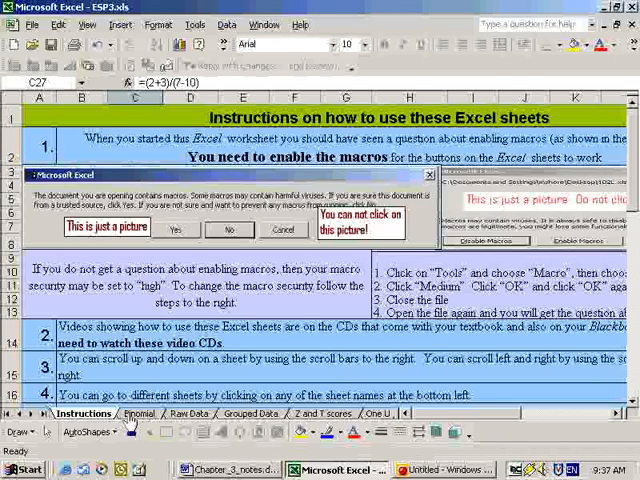
# Step: Switch to the Binomial sheet and scroll down to the Combinations and Permutations table
pyautogui.click(136, 413)
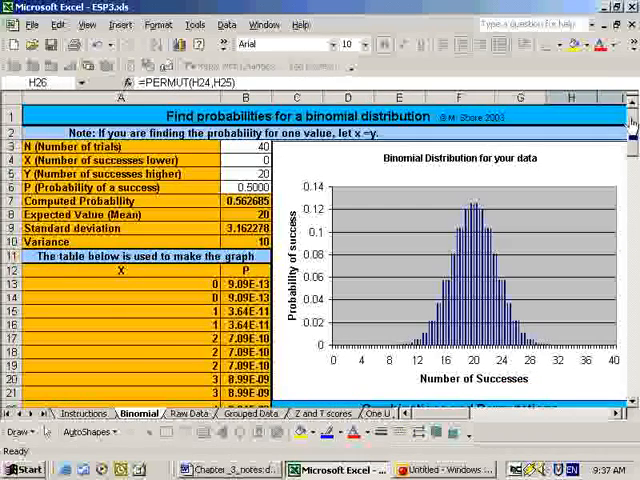
pyautogui.scroll(-3)
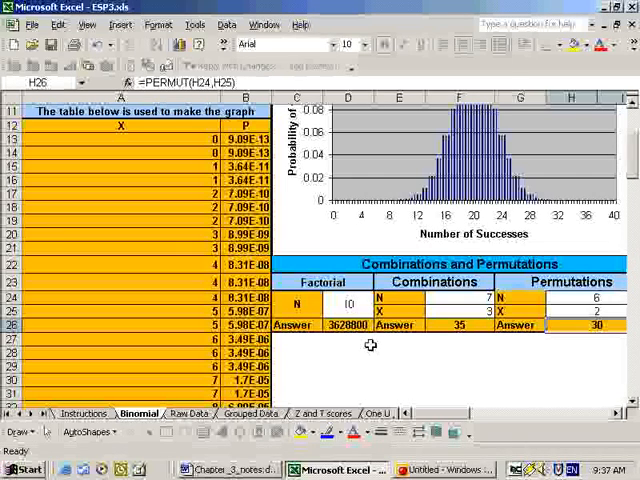
# Step: Dismiss the protected-cell warning and select the factorial N cell D24 holding 10
pyautogui.click(348, 325)
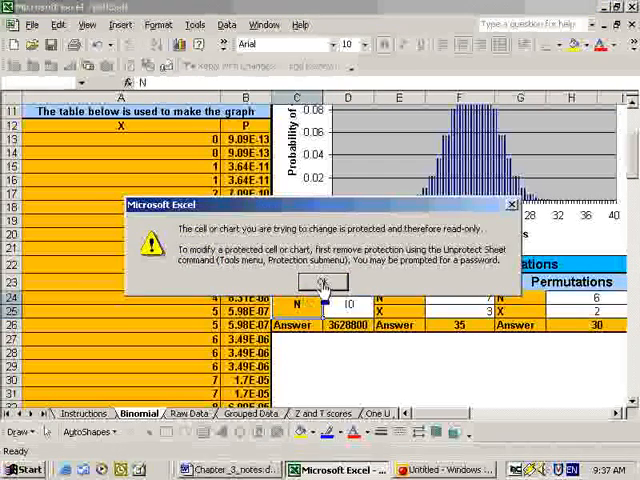
pyautogui.click(324, 285)
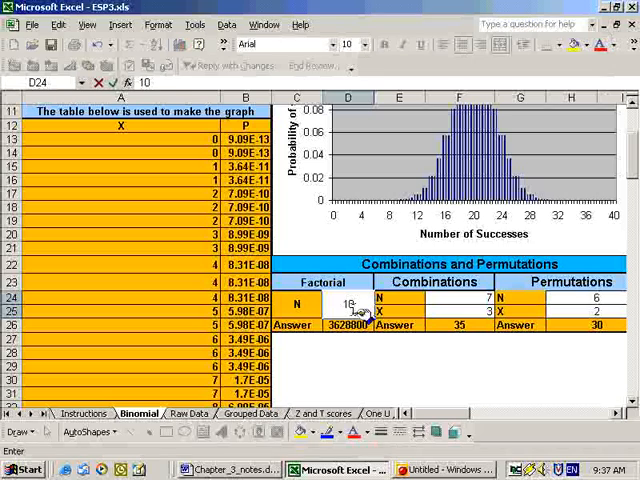
pyautogui.click(347, 325)
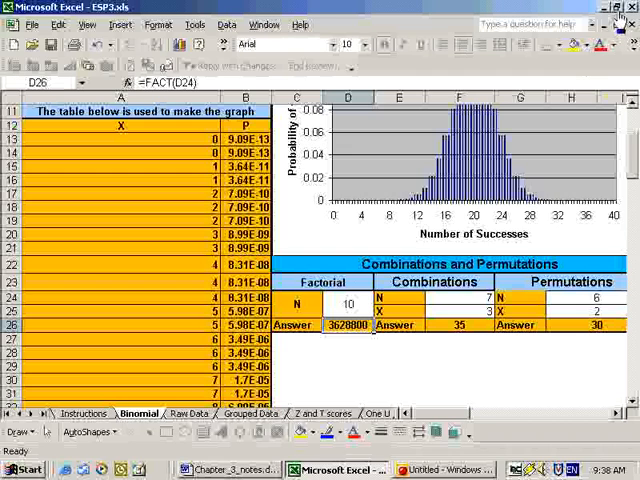
pyautogui.moveTo(608, 22)
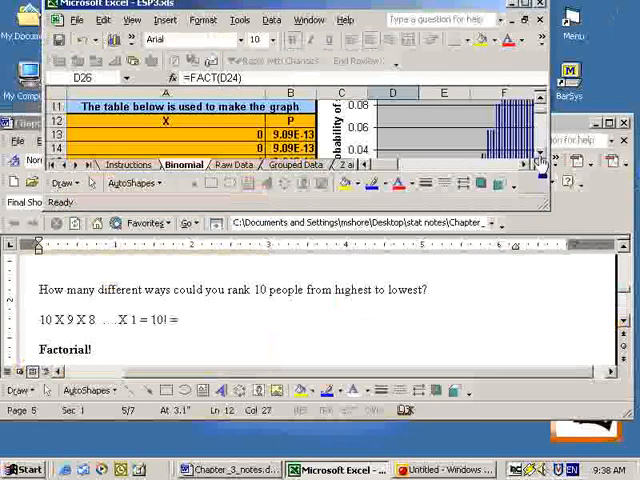
# Step: Scroll the shrunken sheet down to the calculator rows above the Word notes
pyautogui.scroll(-3)
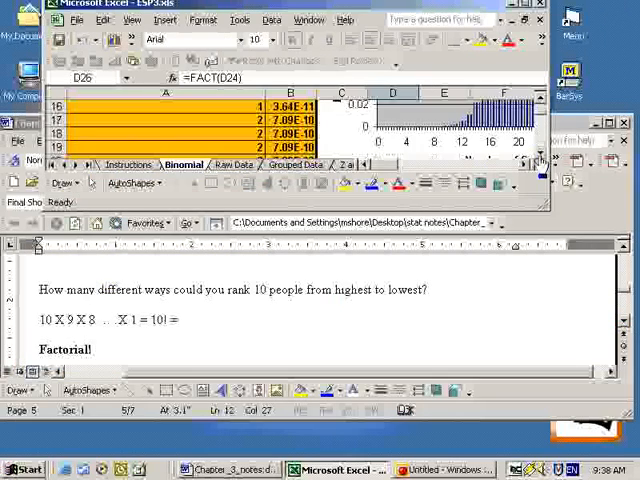
pyautogui.scroll(-3)
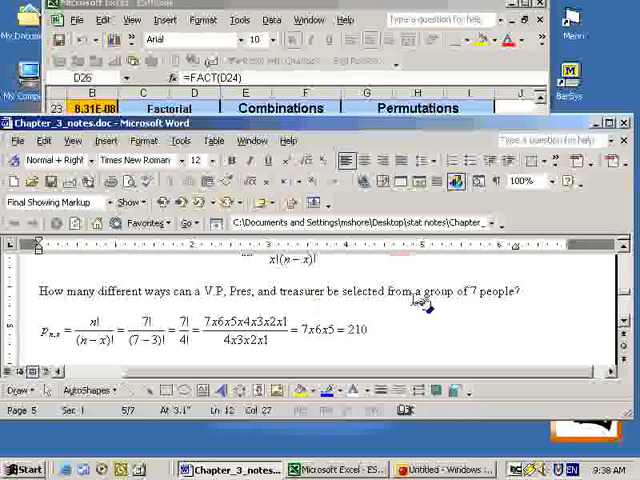
pyautogui.moveTo(345, 328)
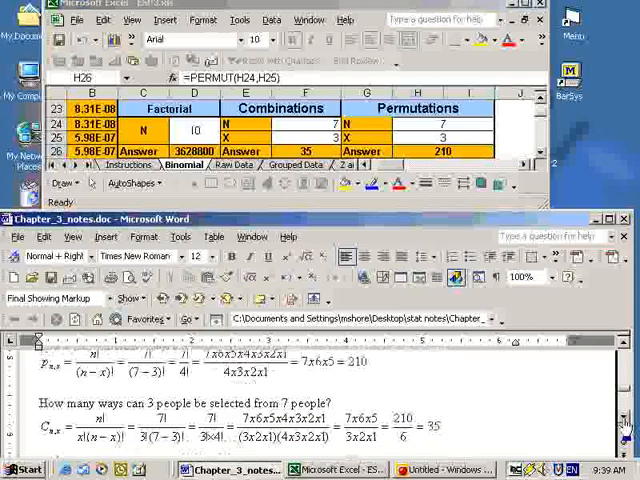
pyautogui.scroll(-3)
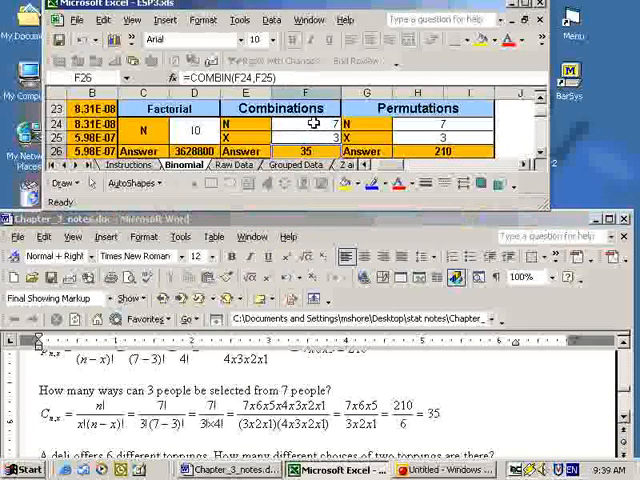
pyautogui.moveTo(435, 445)
pyautogui.write('6')
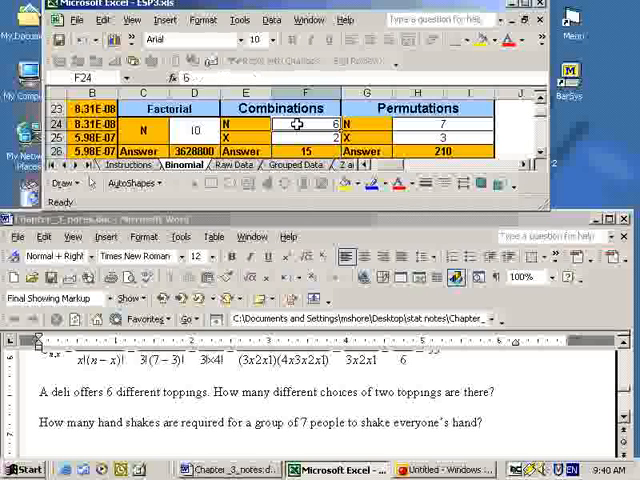
# Step: Change the combinations N value to 7, giving 21 handshakes with X 2
pyautogui.write('7')
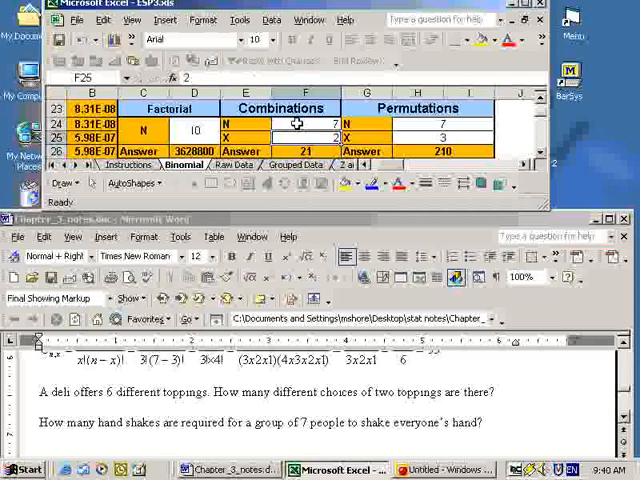
pyautogui.moveTo(413, 430)
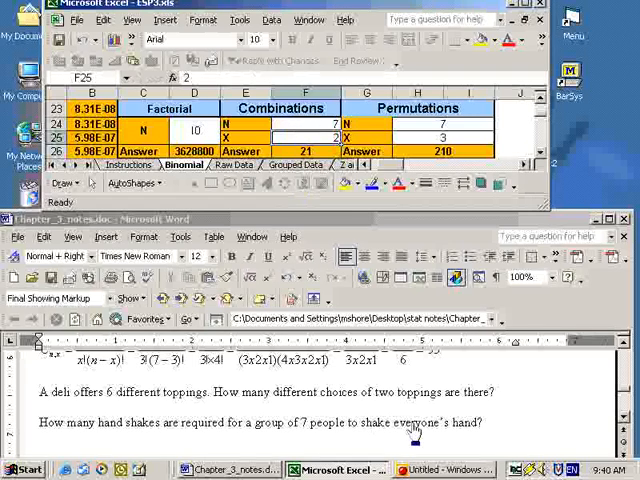